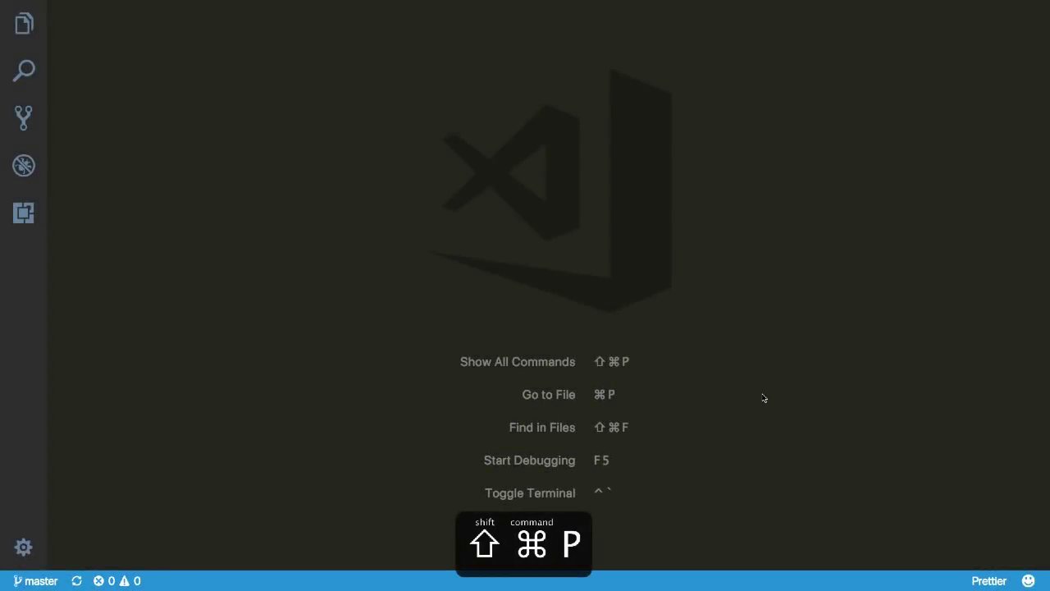
# Run 'Developer: Show Running Extensions' from the command palette beside checker.ts
pyautogui.write('show')
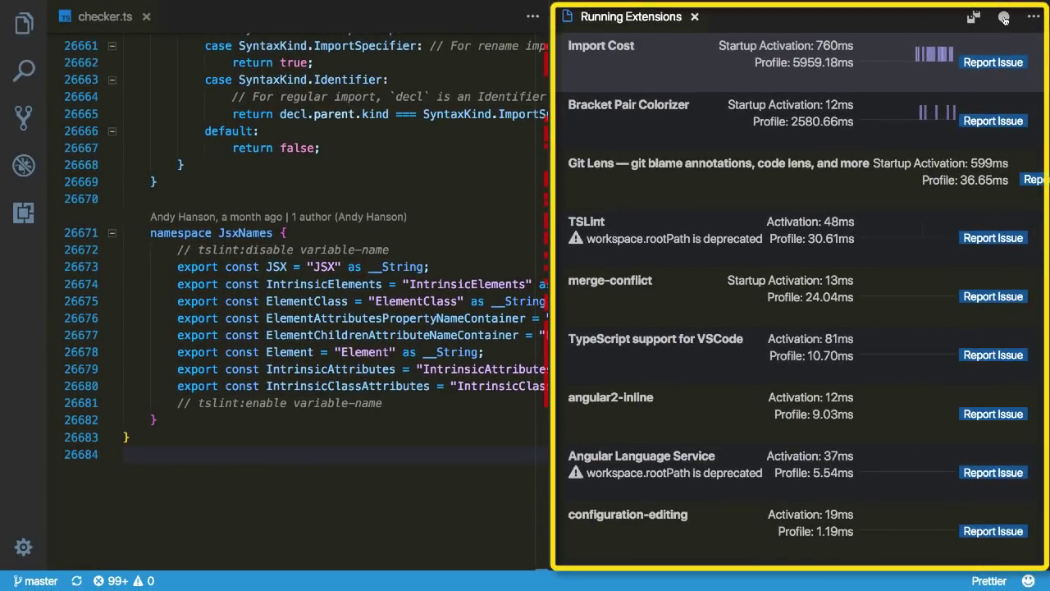
# Start an Extension Host Profile from the Running Extensions editor toolbar
pyautogui.click(997, 16)
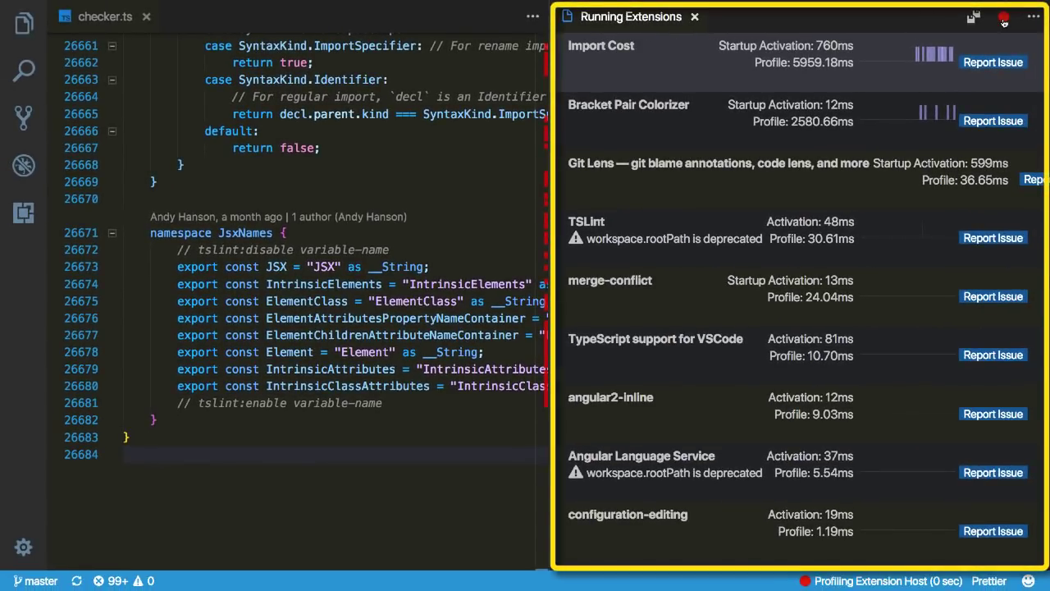